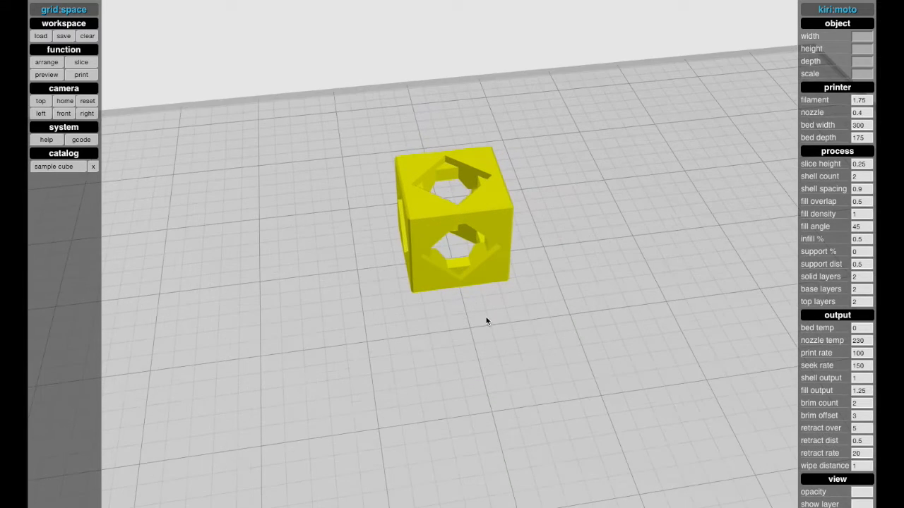
Select the sample cube while orbiting around it to inspect its sides
left_click_drag(488, 322, 519, 308)
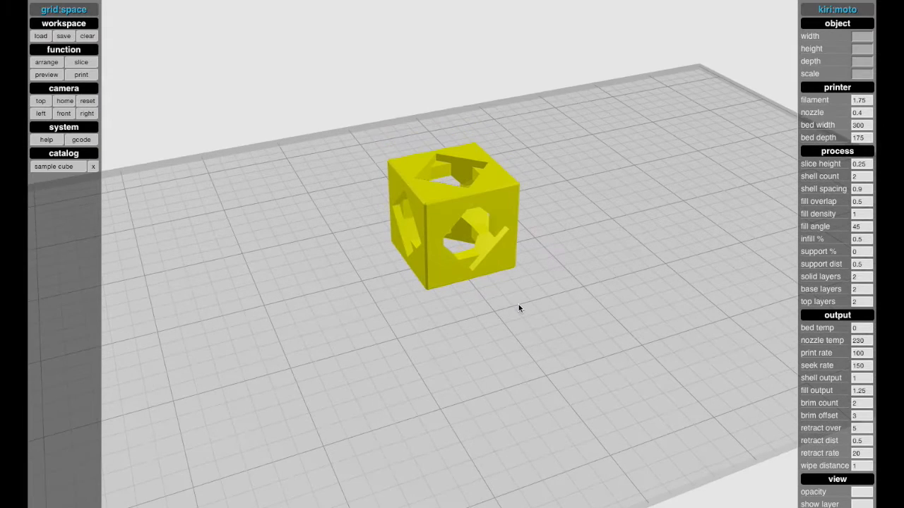
left_click_drag(520, 308, 443, 320)
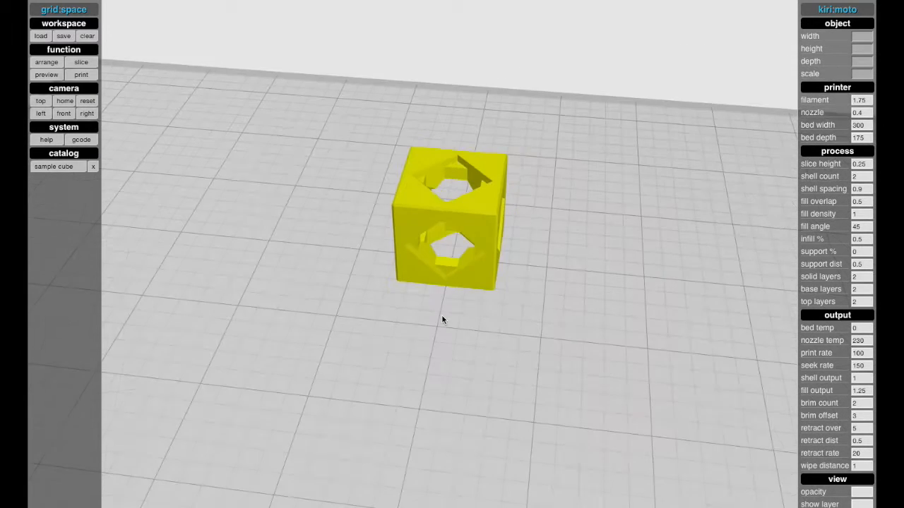
left_click_drag(444, 319, 406, 314)
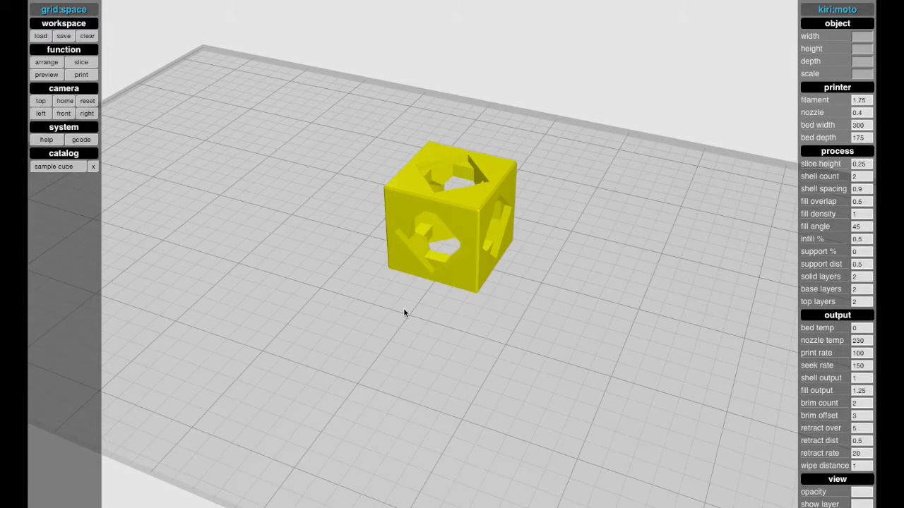
left_click_drag(406, 314, 531, 306)
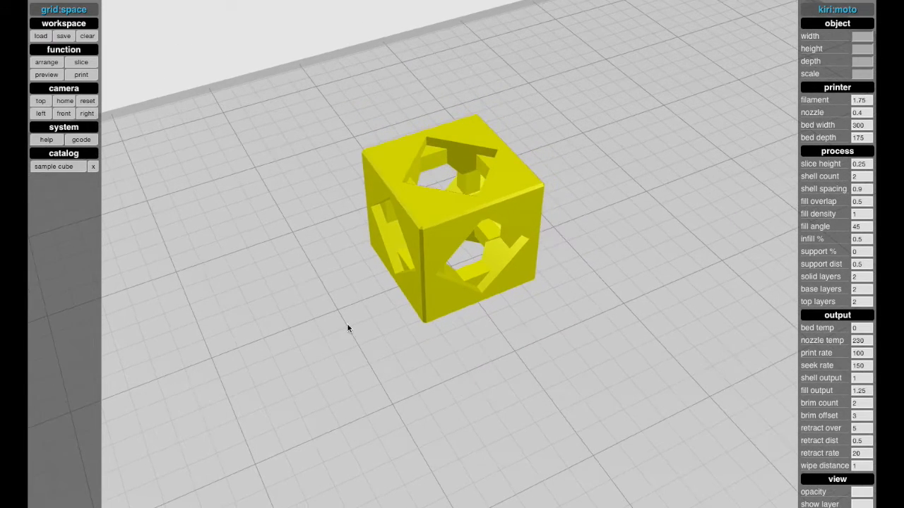
mouse_move(720, 166)
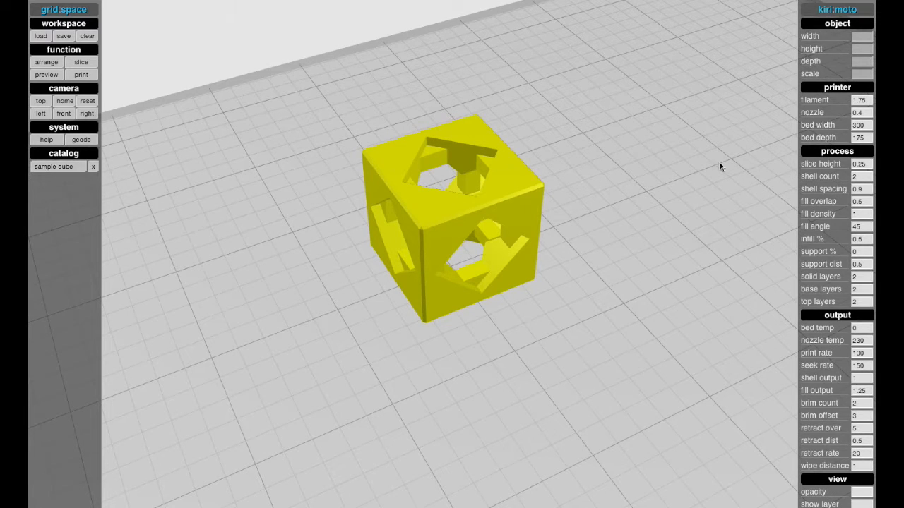
scroll("down", 3)
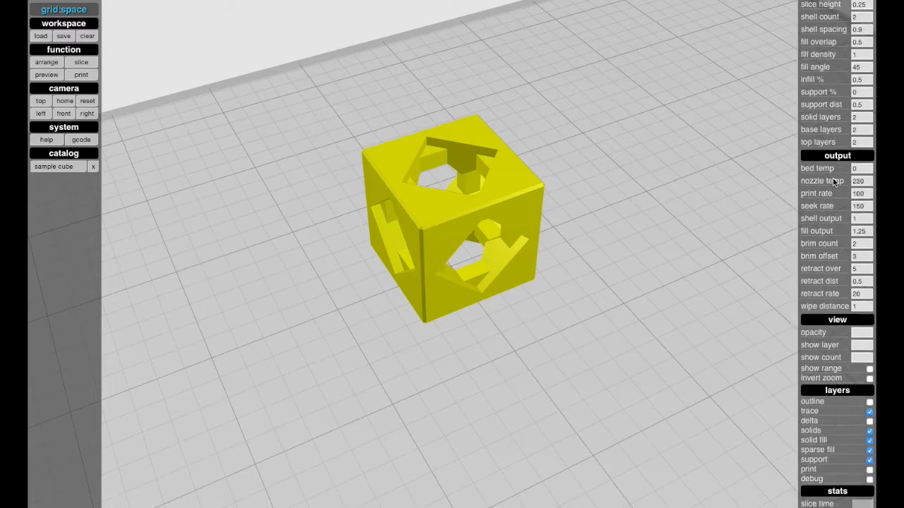
scroll("down", 3)
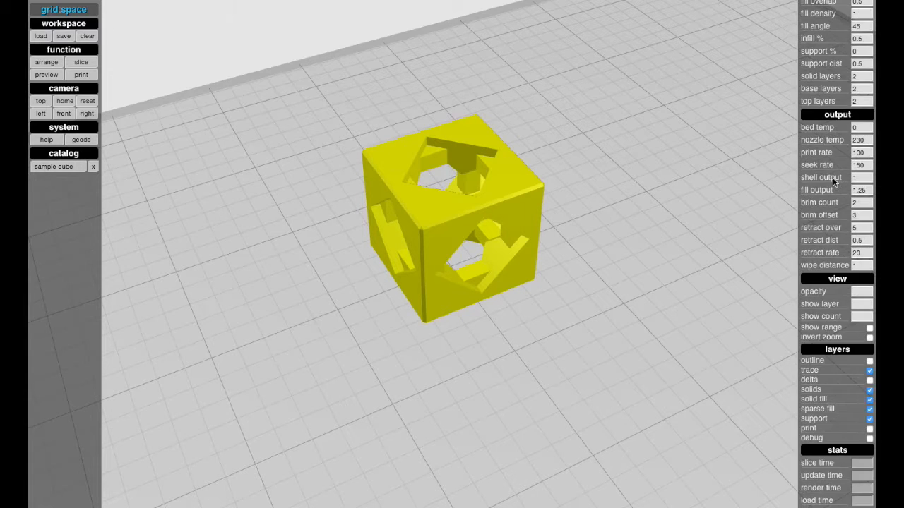
scroll("up", 3)
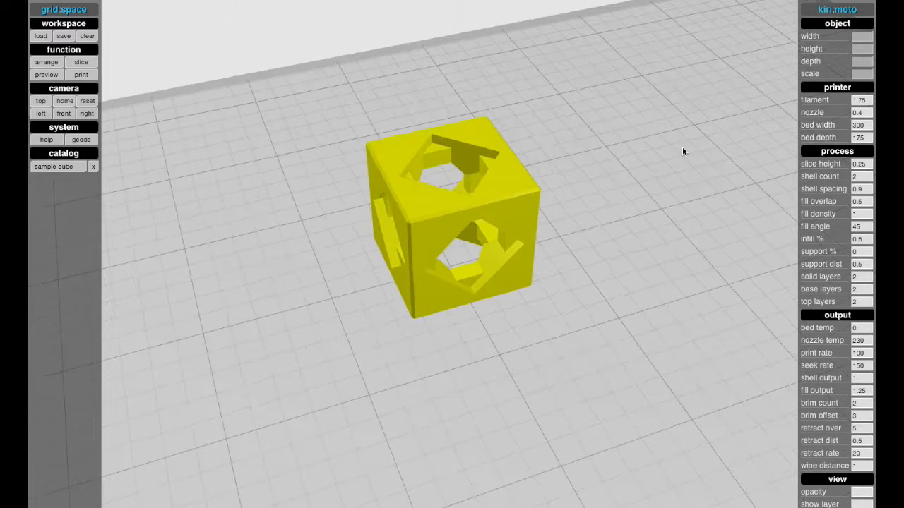
left_click(452, 212)
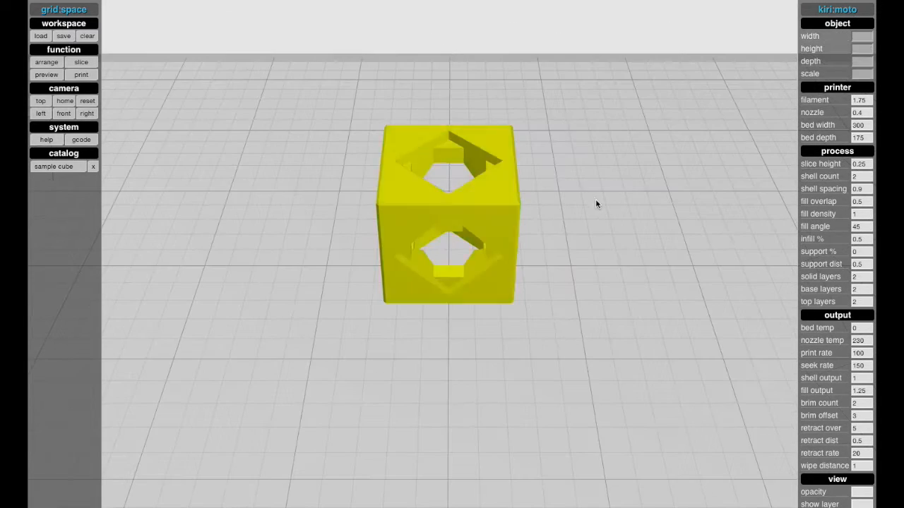
left_click_drag(596, 204, 582, 232)
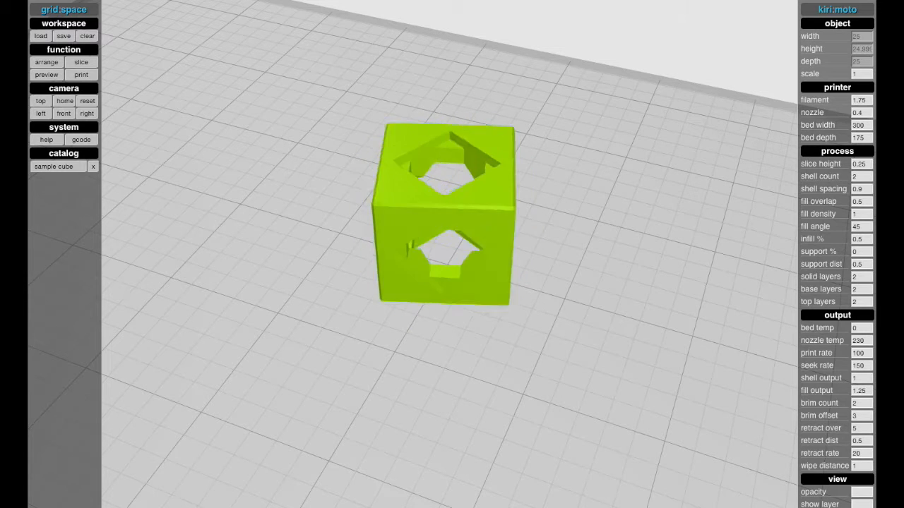
left_click_drag(445, 212, 431, 198)
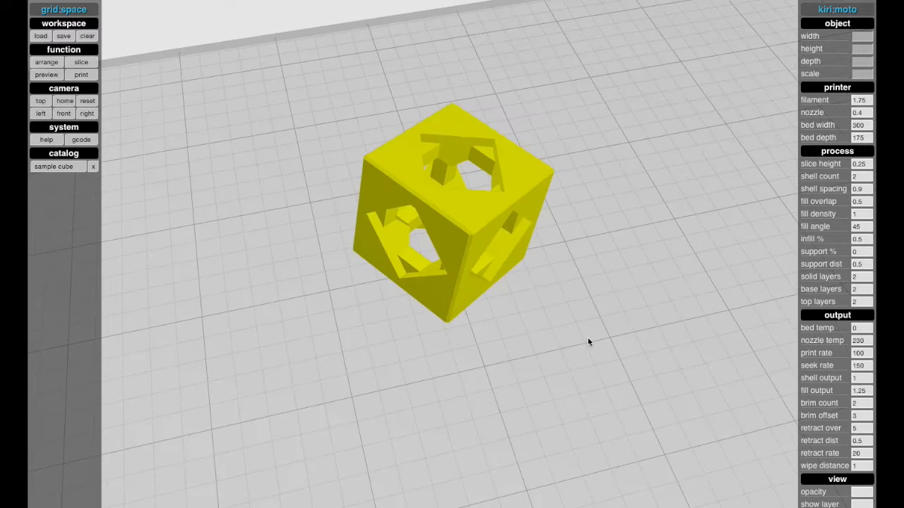
mouse_move(325, 252)
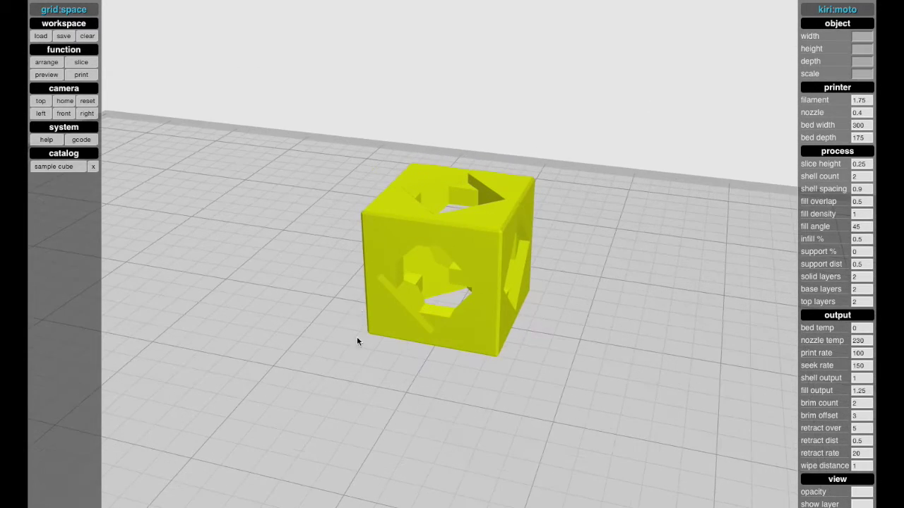
Slice the cube into layers and lower the layer slider to show a single low layer
left_click_drag(356, 342, 424, 354)
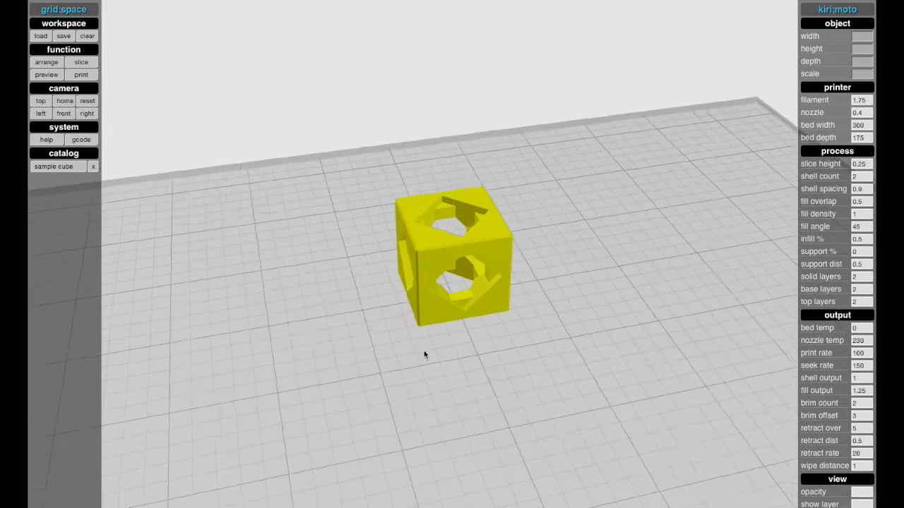
left_click_drag(424, 355, 466, 359)
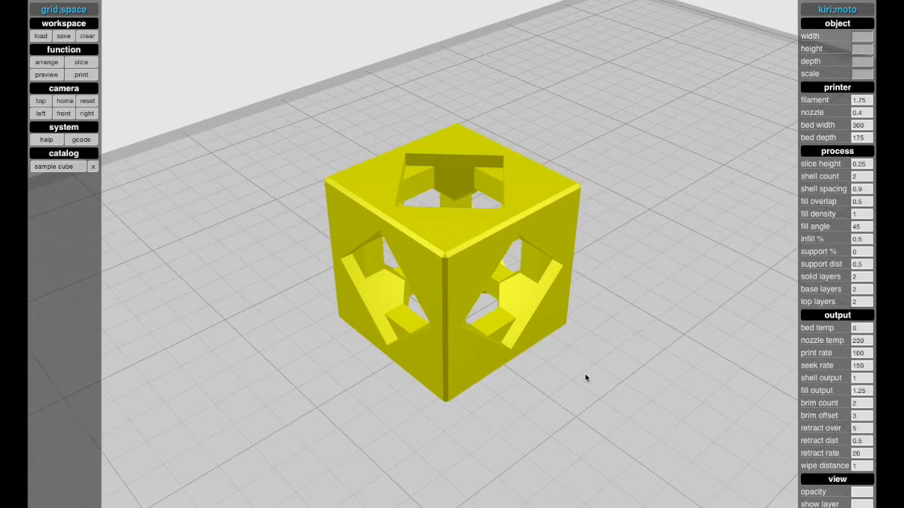
left_click_drag(586, 379, 619, 367)
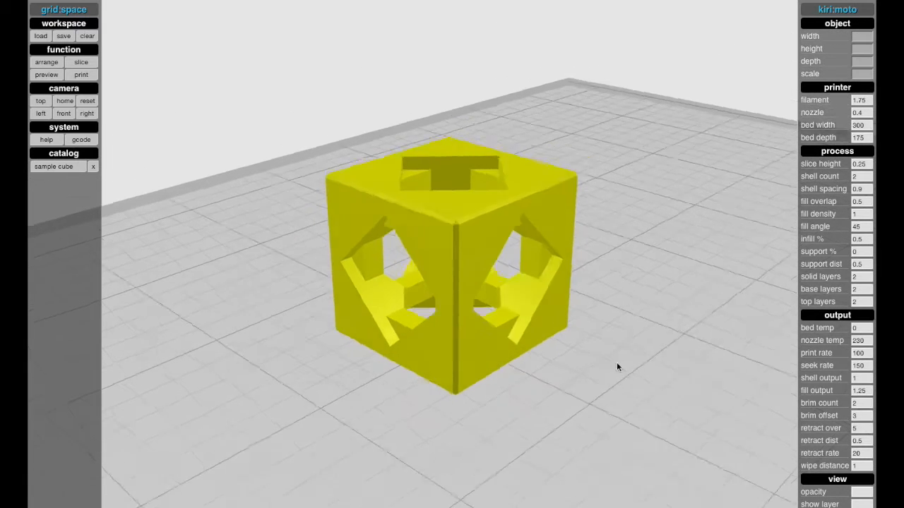
left_click_drag(618, 367, 558, 387)
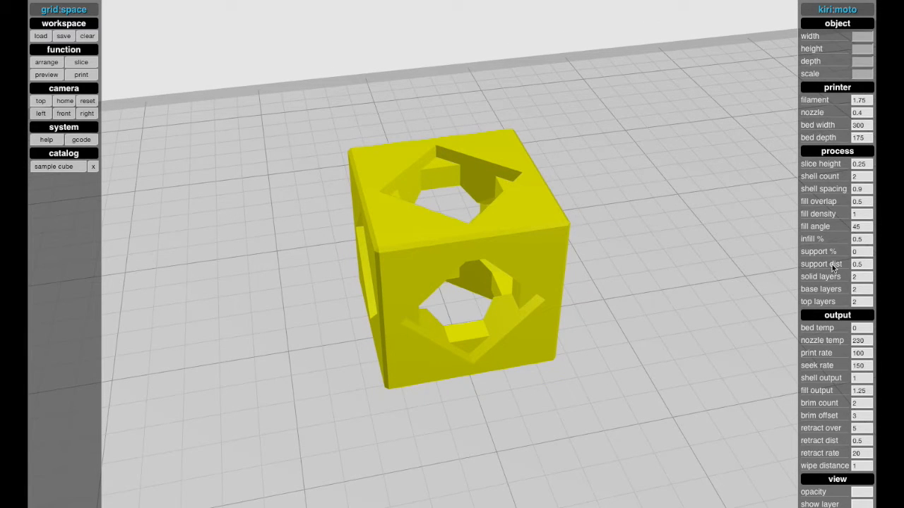
left_click(81, 62)
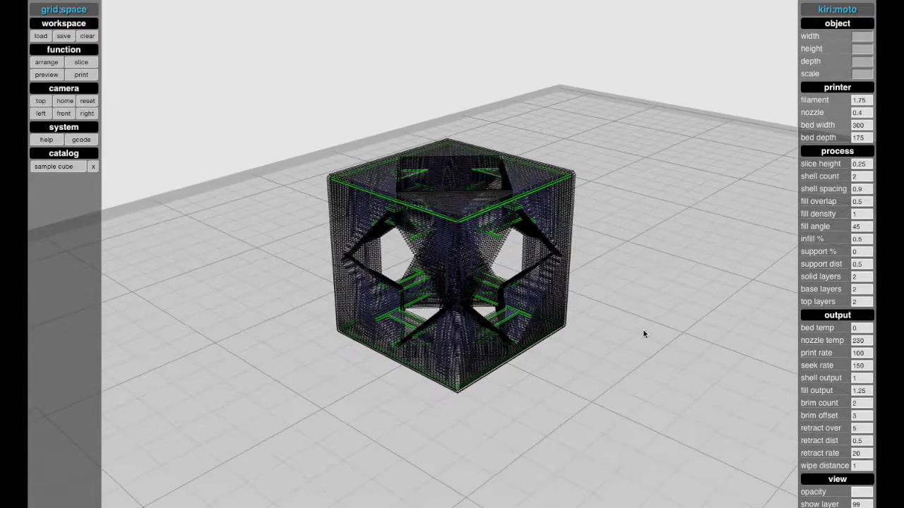
scroll("down", 3)
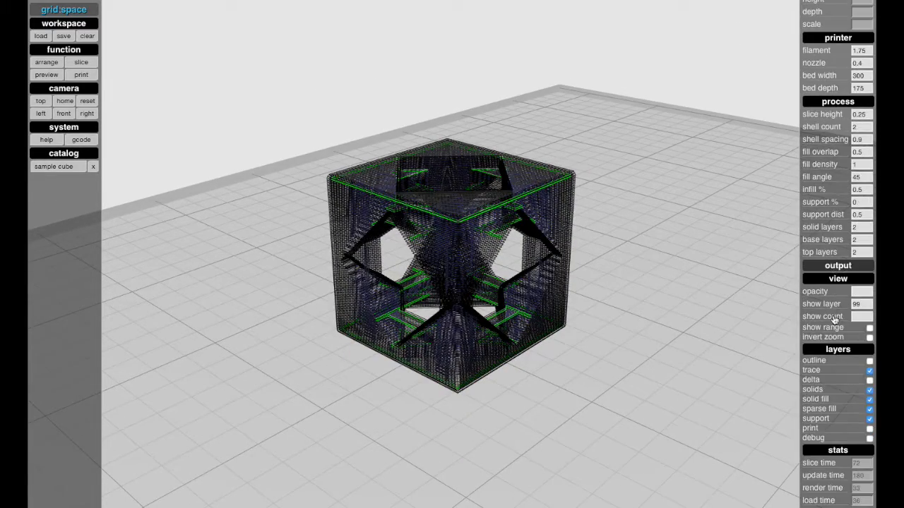
left_click_drag(452, 255, 599, 388)
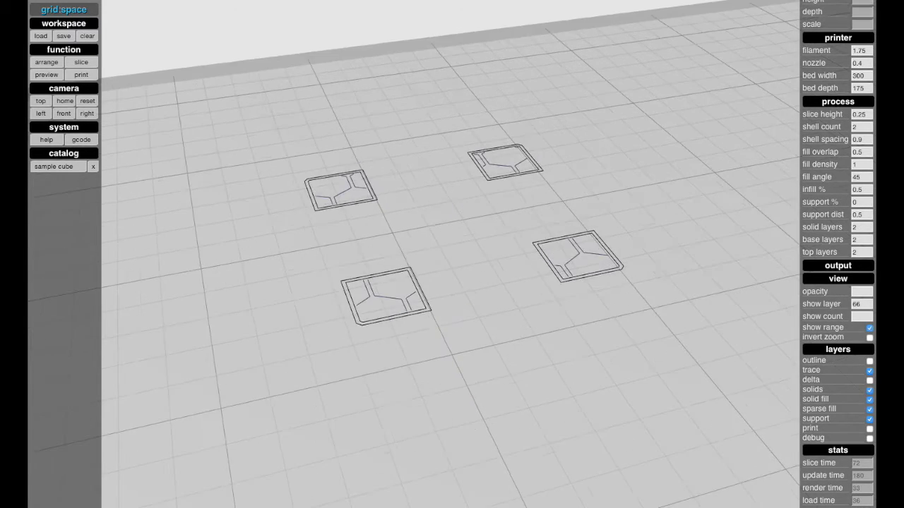
Return from the top view to the angled home view of the sliced cube
left_click(40, 102)
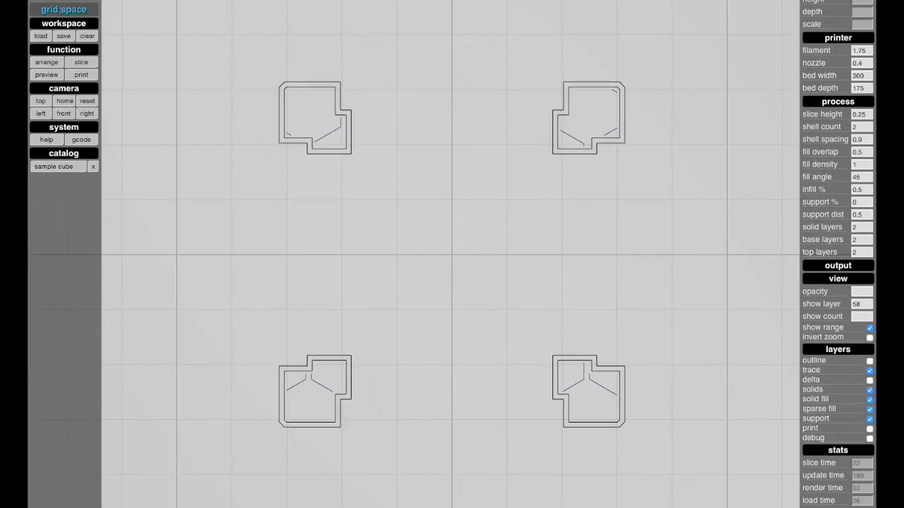
left_click(862, 304)
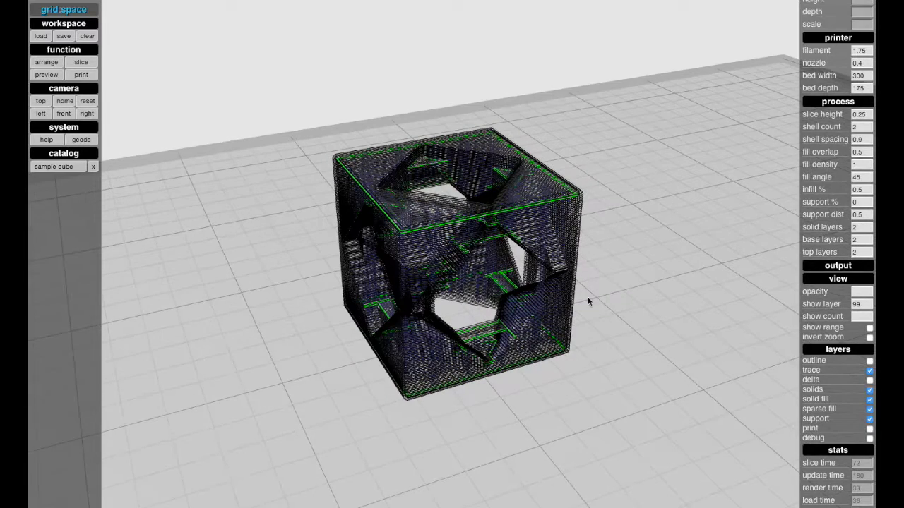
Hide the trace, solid fill, sparse fill and outline toolpaths until the bed shows nothing
left_click(870, 389)
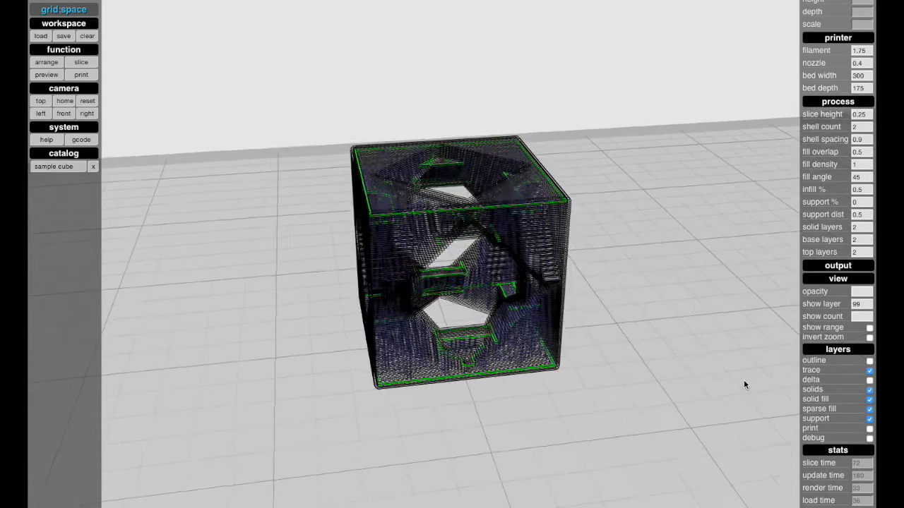
left_click(870, 361)
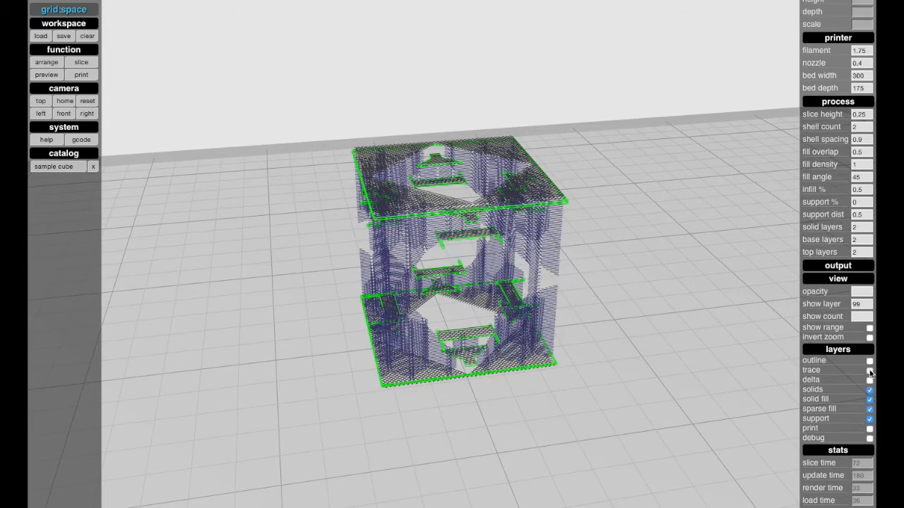
left_click(868, 370)
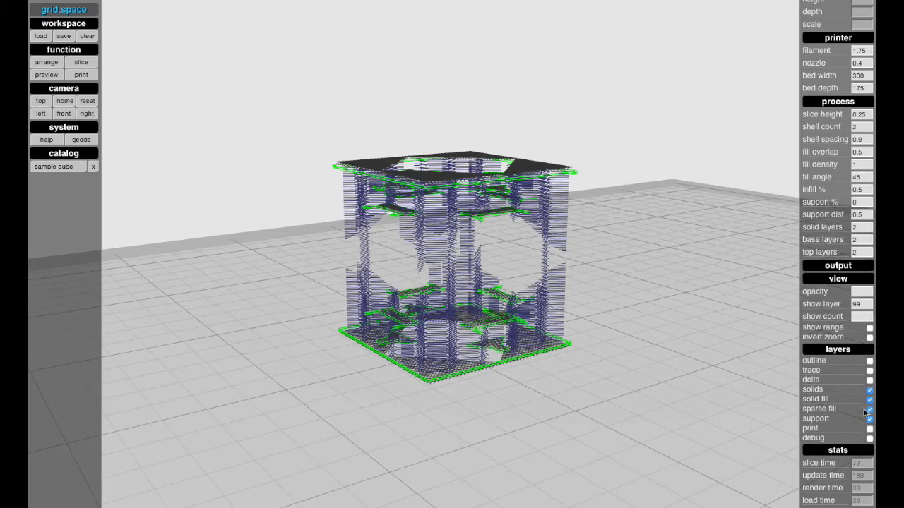
left_click(870, 408)
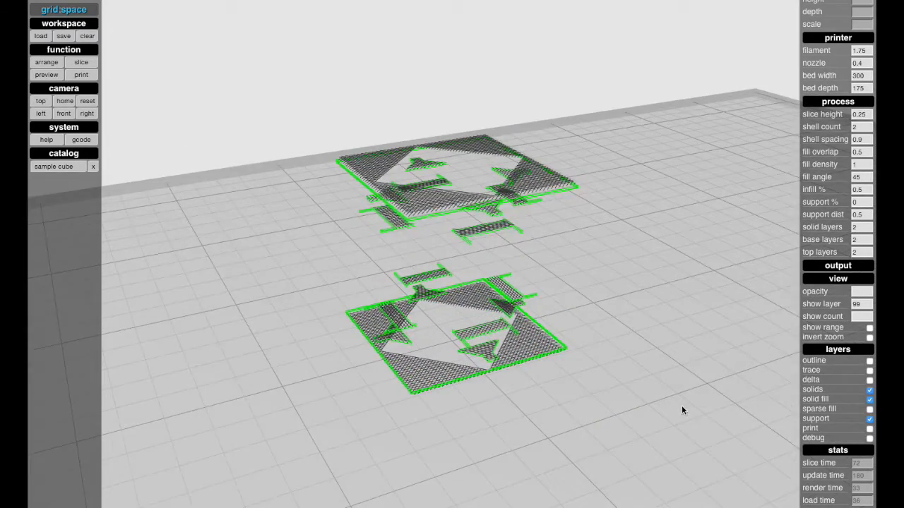
left_click(870, 361)
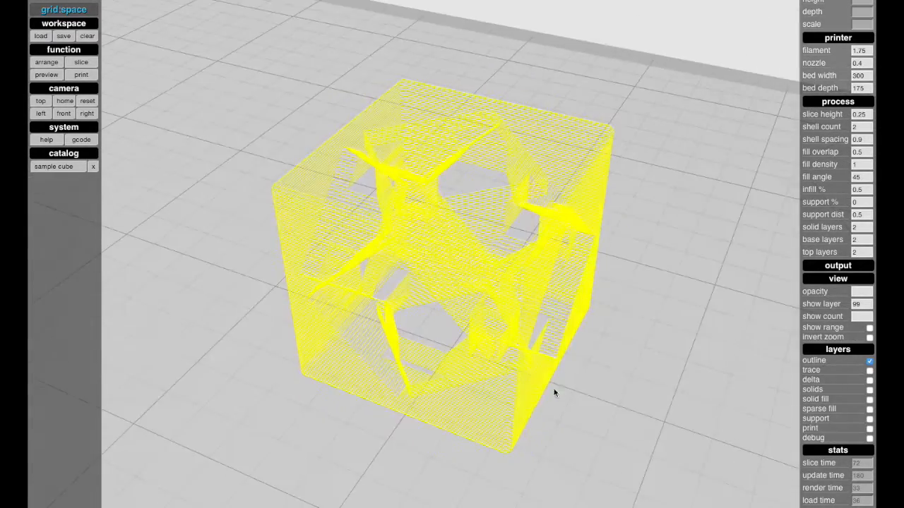
left_click(870, 360)
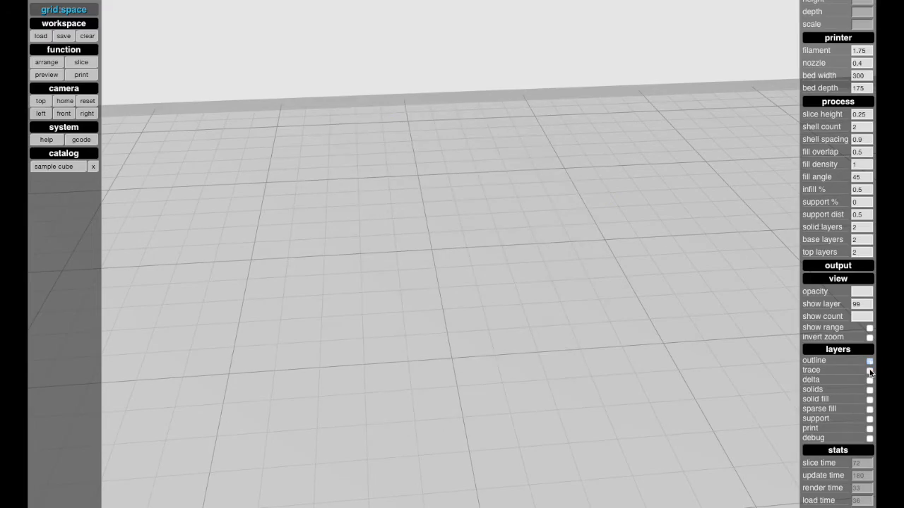
Turn the trace, solid and fill toolpaths back on and inspect the cube from above and at an angle
left_click(870, 370)
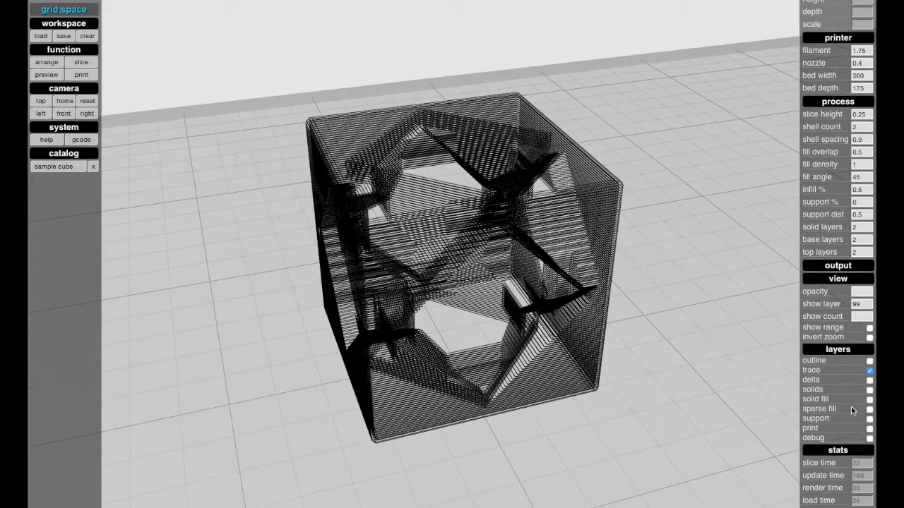
left_click(870, 398)
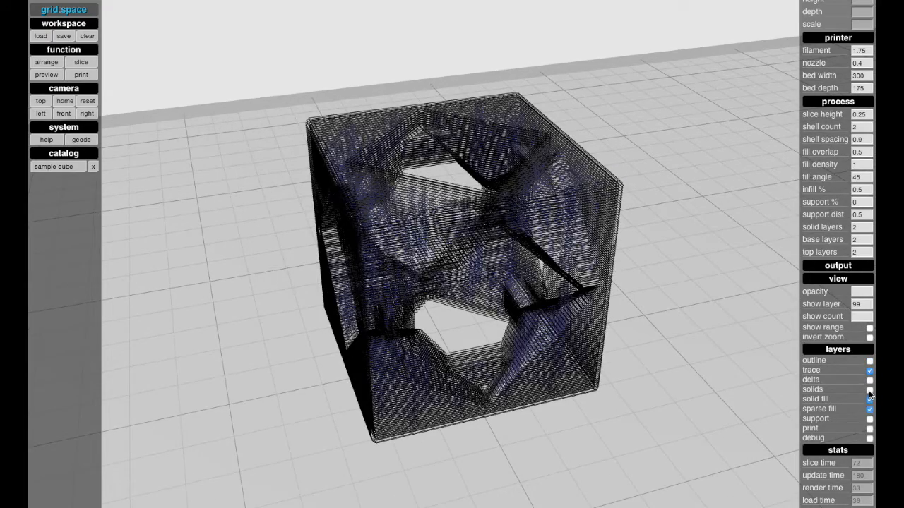
left_click(870, 398)
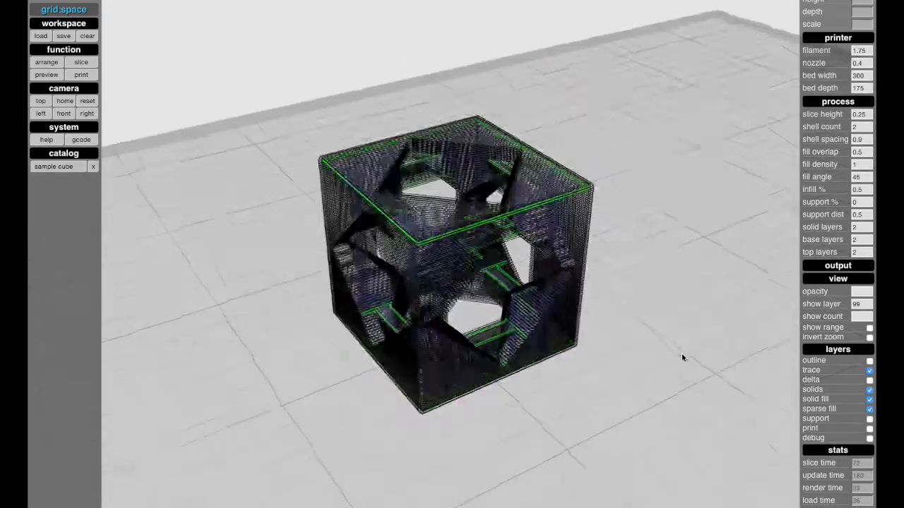
left_click_drag(684, 356, 657, 384)
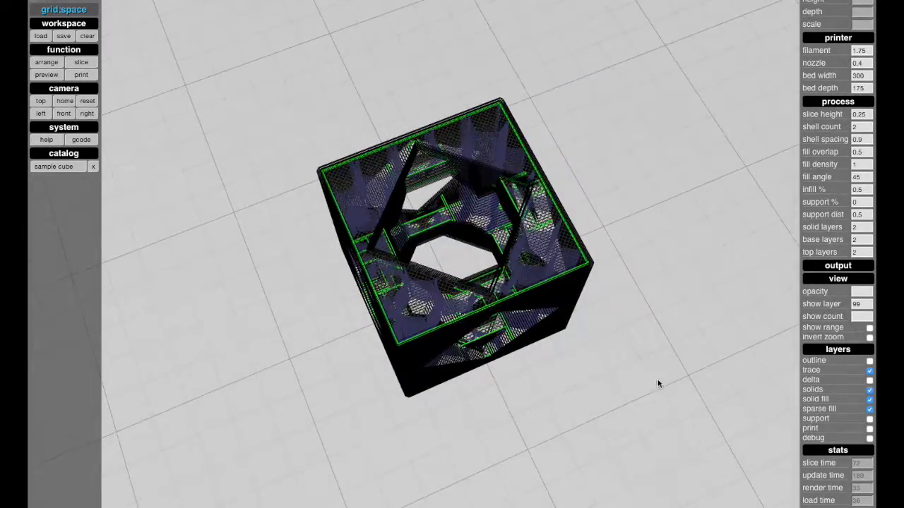
left_click_drag(656, 384, 671, 274)
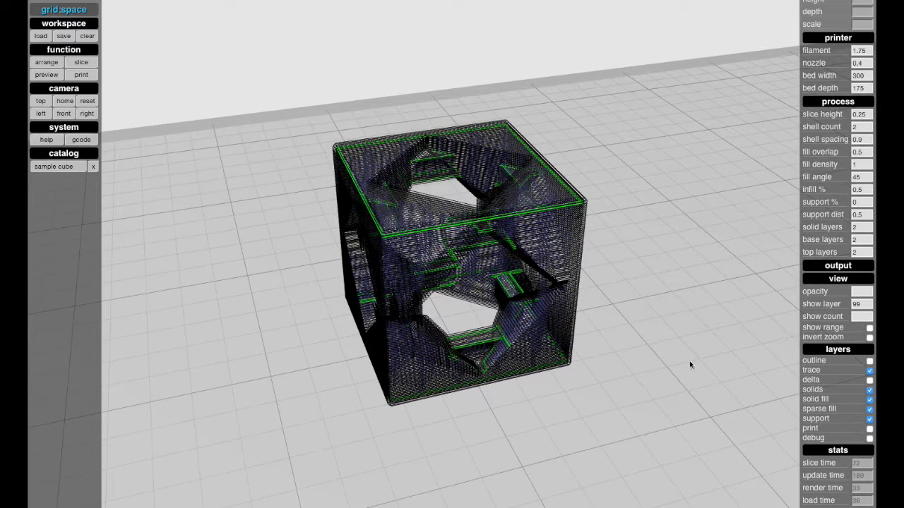
left_click(860, 202)
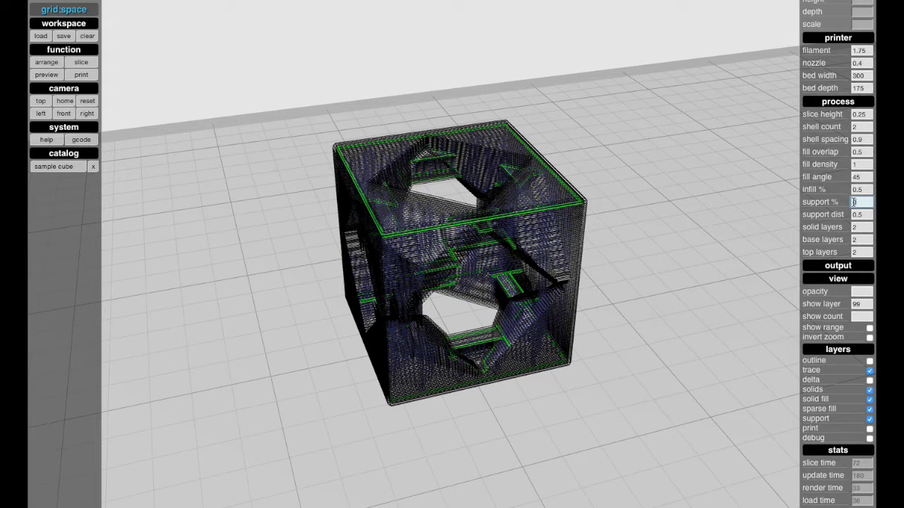
Set support to 1 and orbit the cube to inspect the generated red supports
type("1")
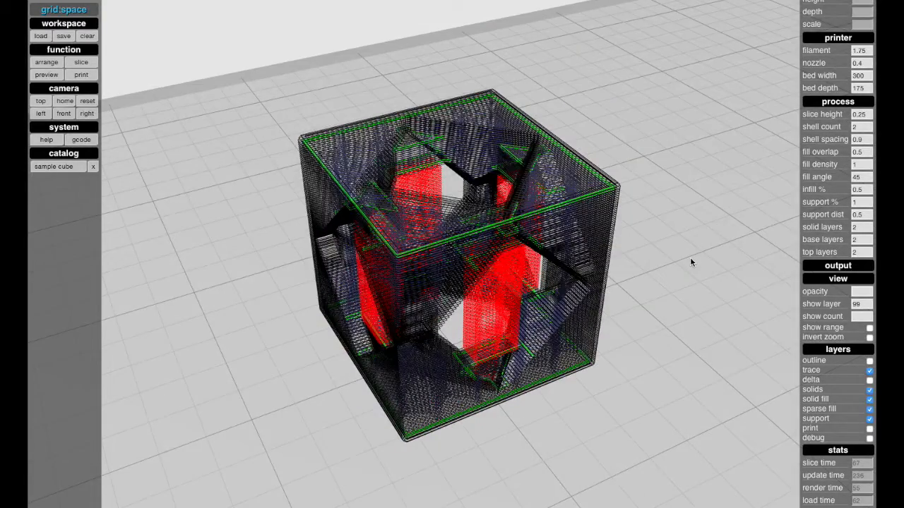
left_click_drag(692, 263, 548, 272)
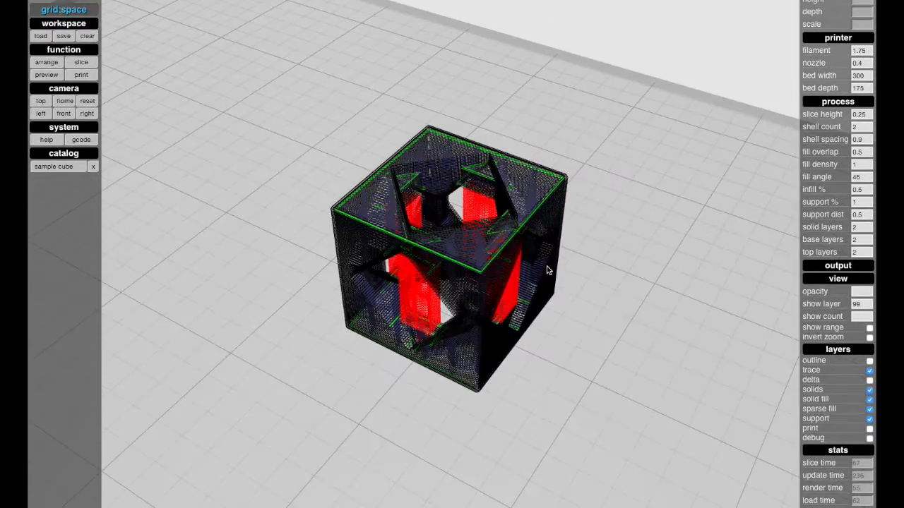
left_click_drag(548, 271, 144, 191)
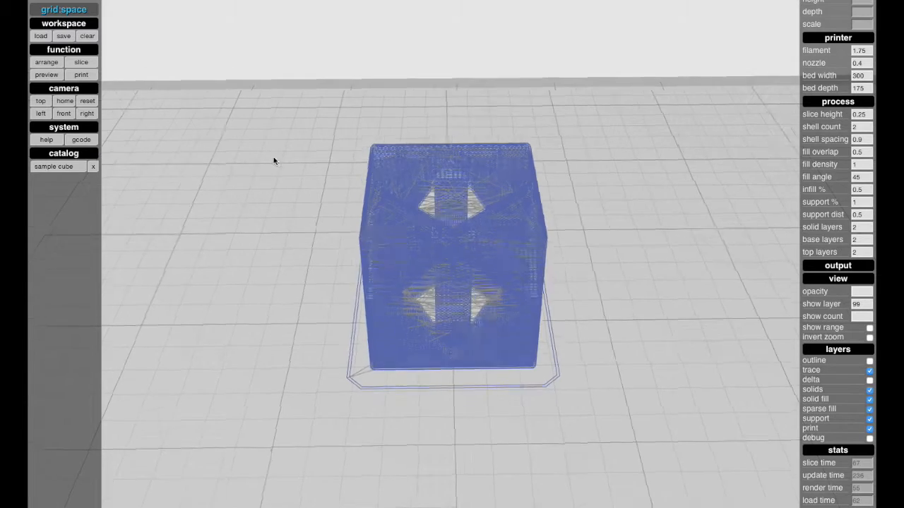
Re-slice the cube with support enabled and show the toolpaths with red supports
left_click(40, 100)
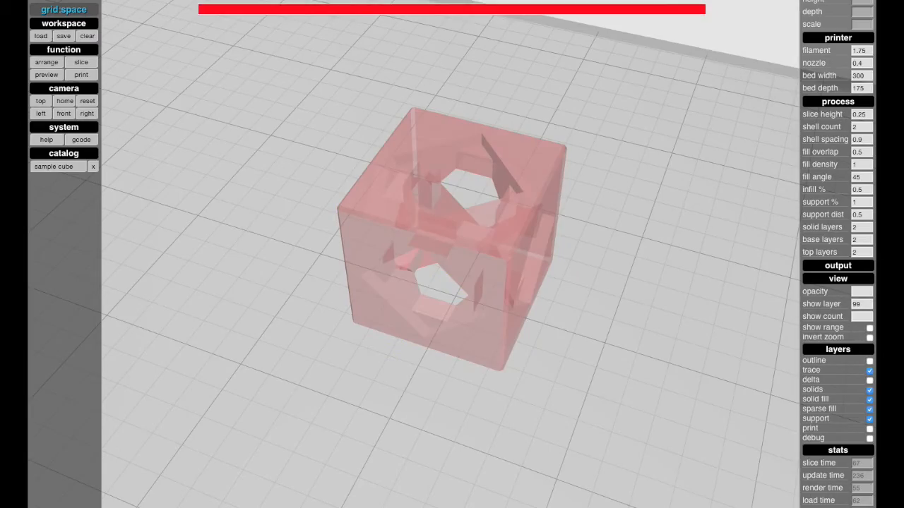
left_click(81, 62)
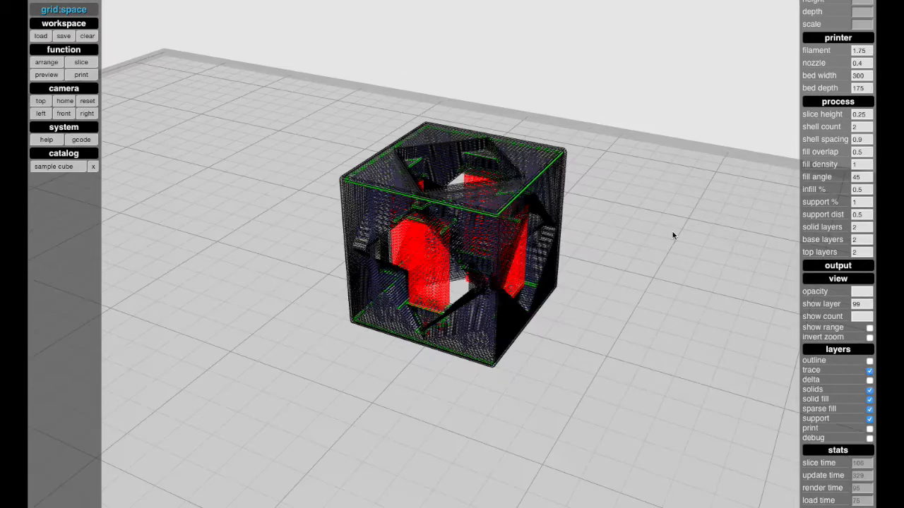